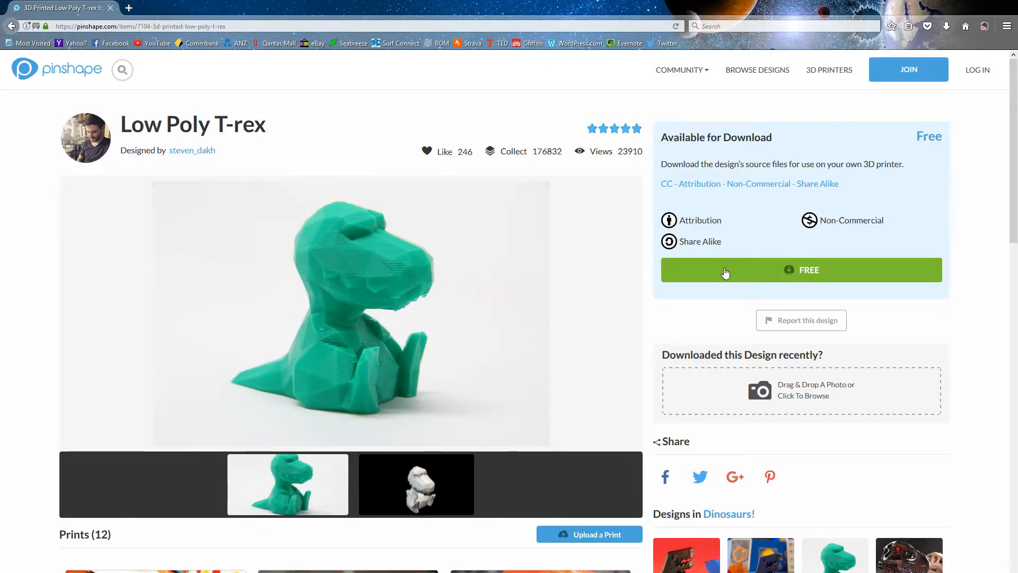
Download the free Low Poly T-rex zip from Pinshape and save it through Firefox
left_click(801, 270)
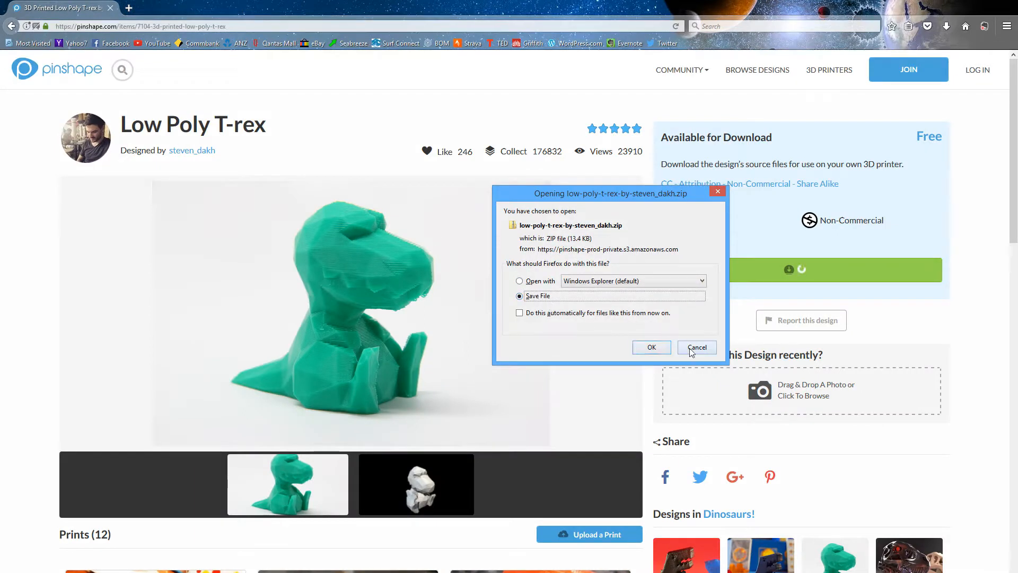
left_click(696, 347)
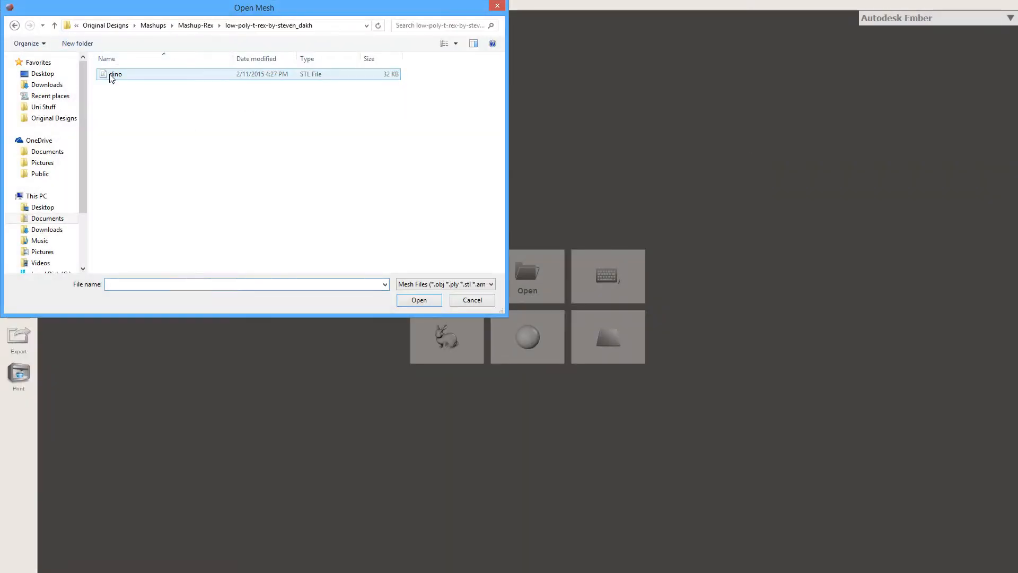
Open dino.stl and check its dimensions of roughly 42 × 59 × 69 mm
double_click(116, 74)
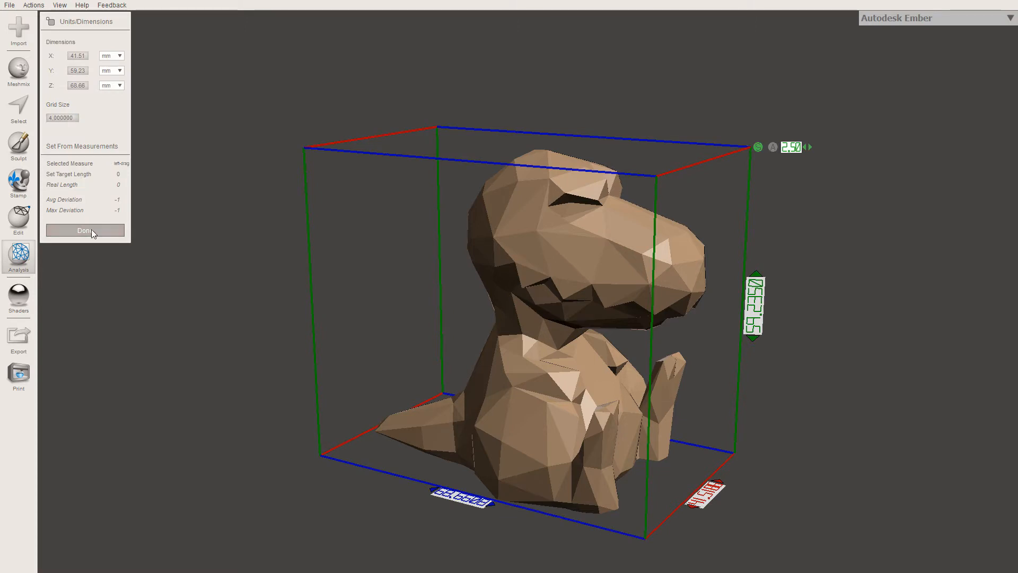
Append the T-rex skull STL beside the dino, accepting Shift Position
left_click(85, 230)
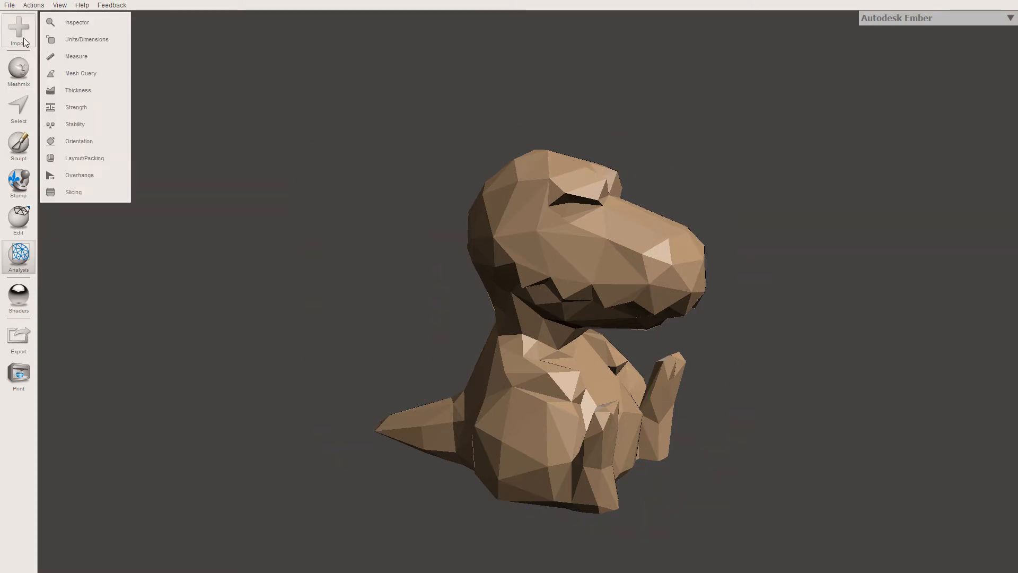
left_click(18, 31)
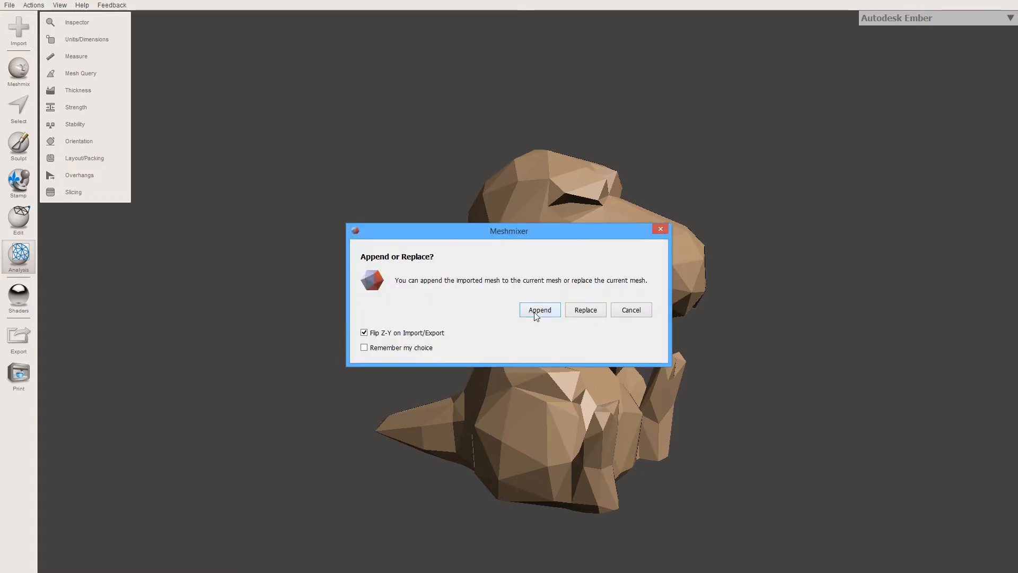
left_click(539, 309)
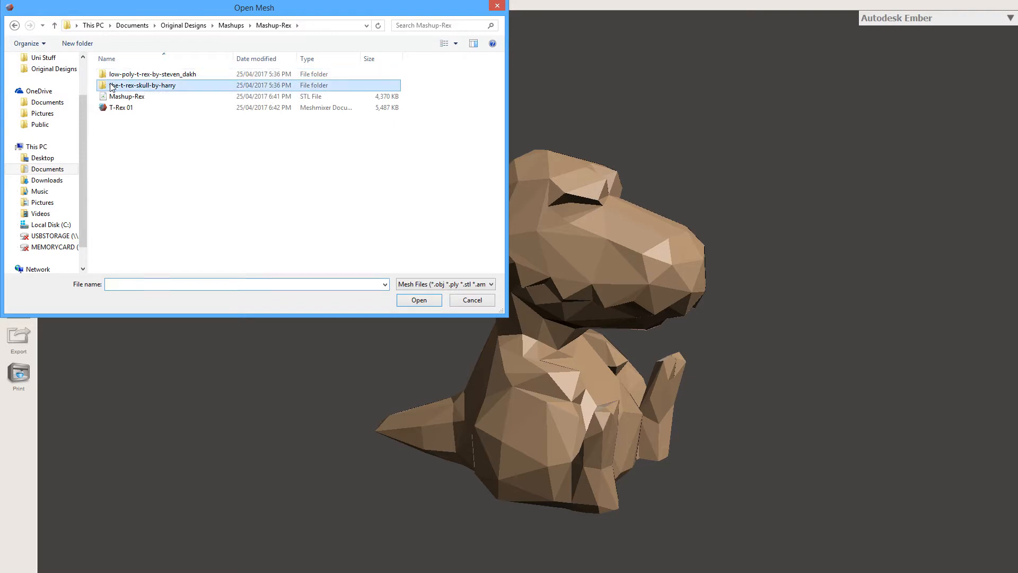
double_click(142, 85)
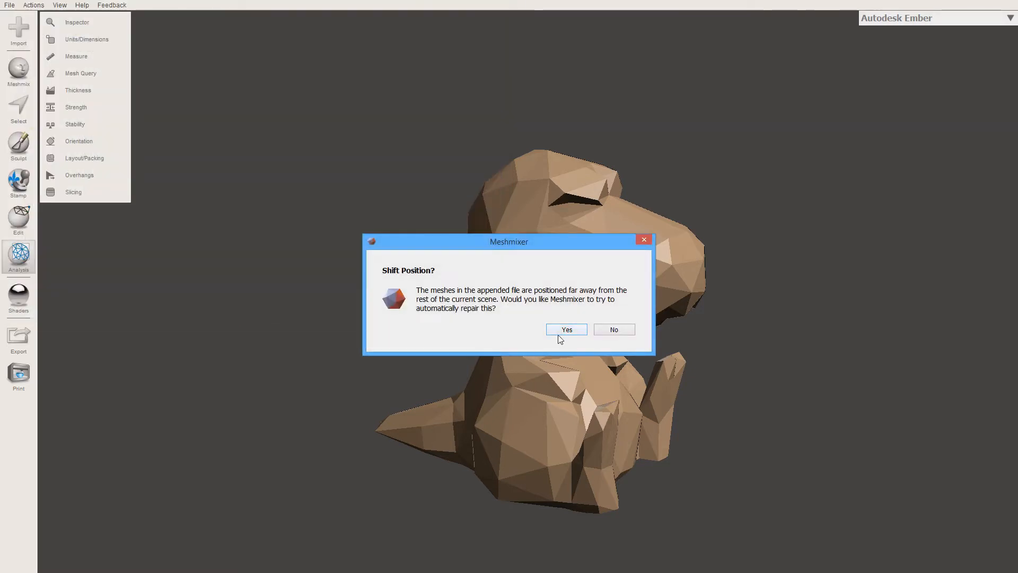
left_click(565, 329)
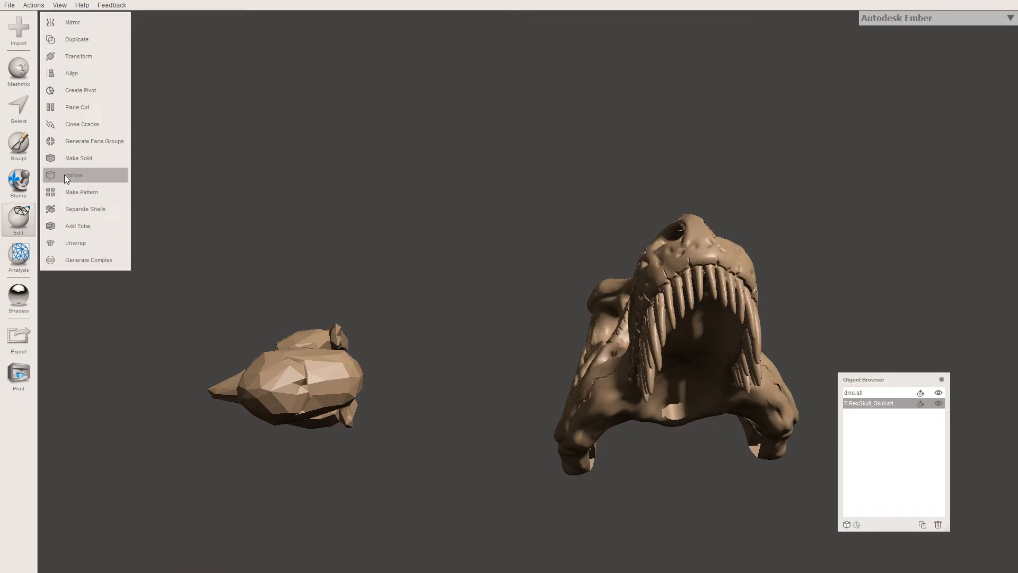
Scale down and rotate the skull so it sits upright above the dino's head
left_click(78, 56)
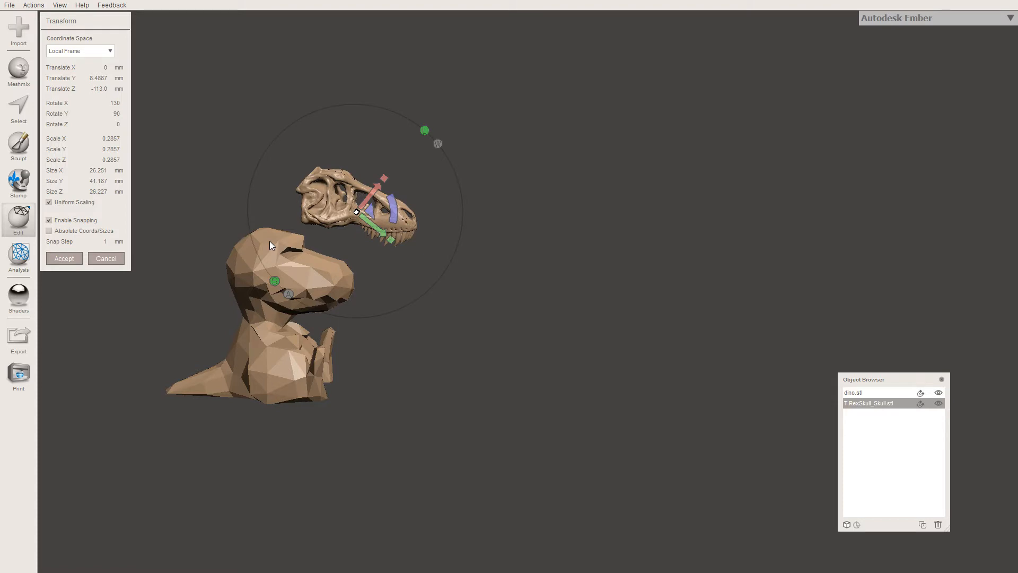
left_click(18, 220)
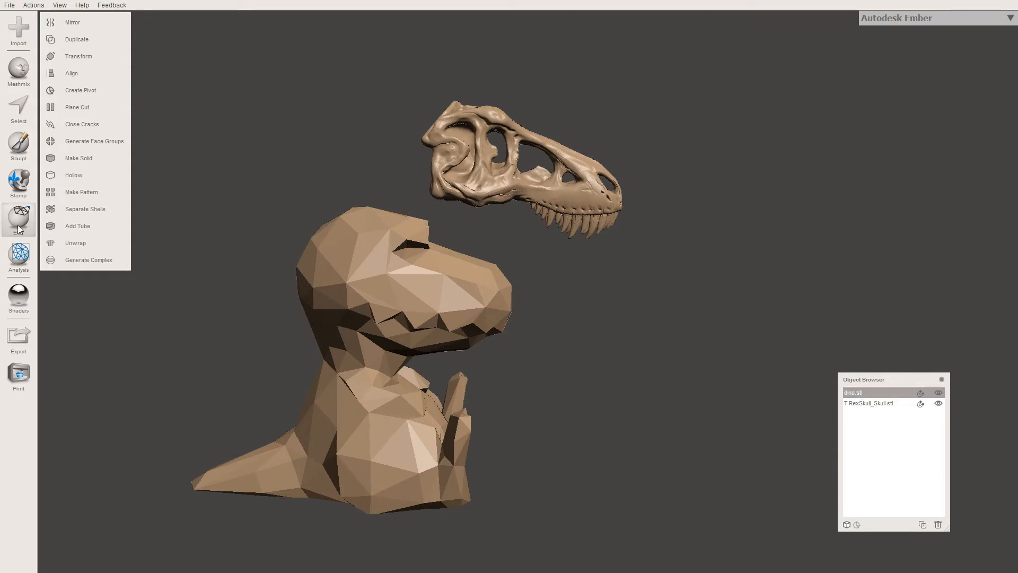
mouse_move(79, 104)
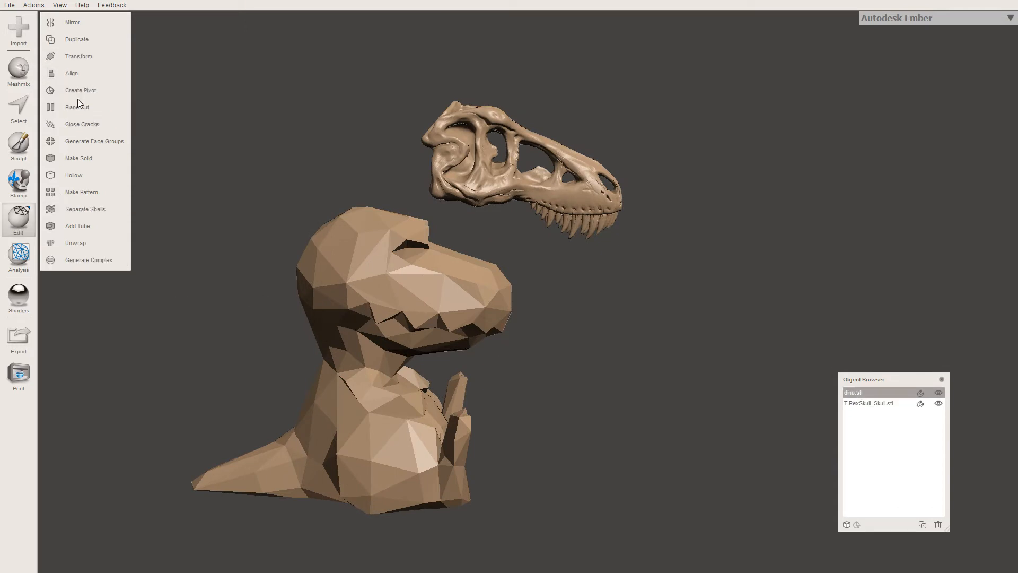
Plane-cut dino.stl through the neck to remove its head
left_click(76, 107)
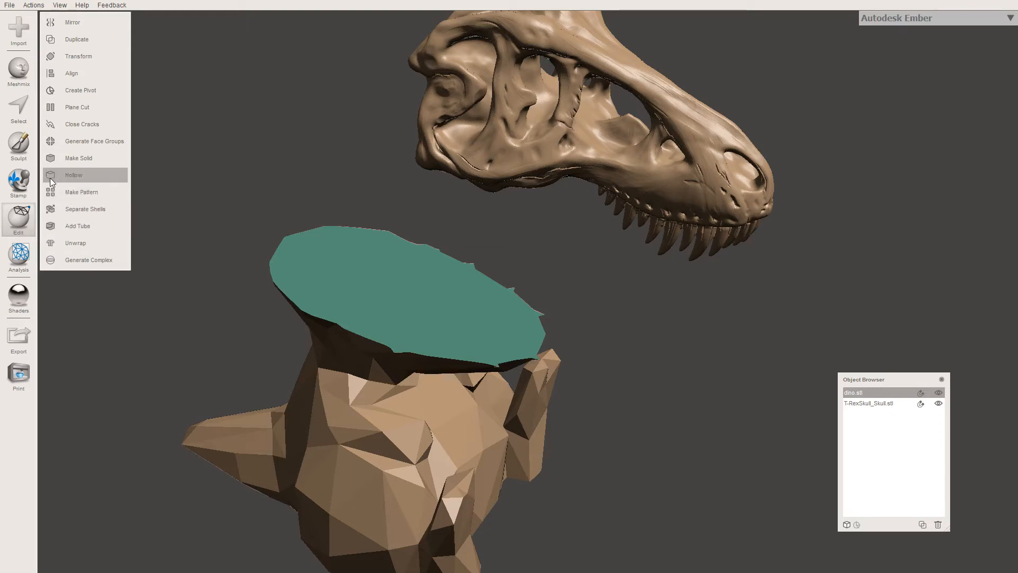
Load the Reduce sculpt brush over the dino's flat cut neck
left_click(18, 150)
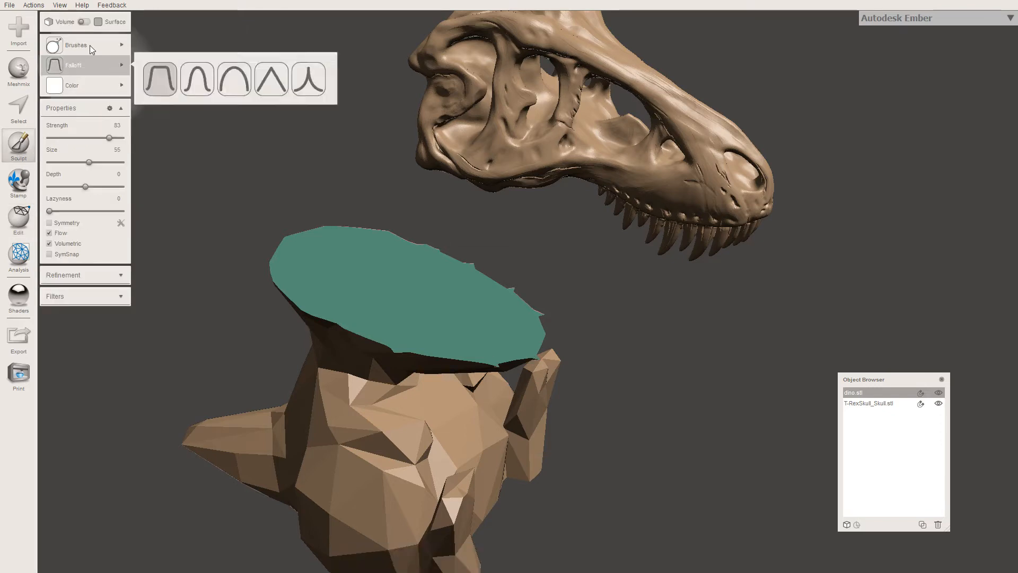
left_click(76, 45)
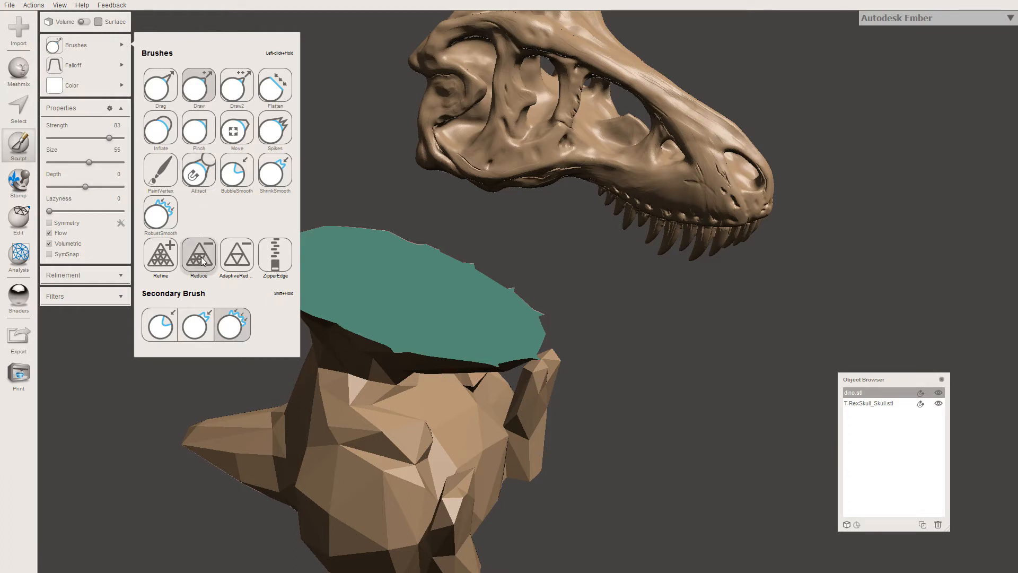
left_click(198, 255)
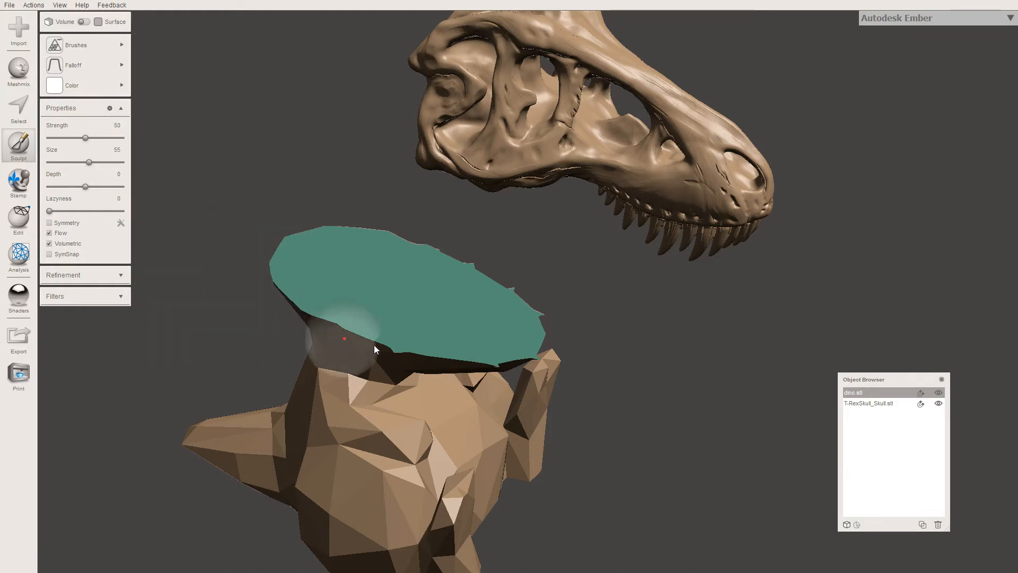
mouse_move(401, 356)
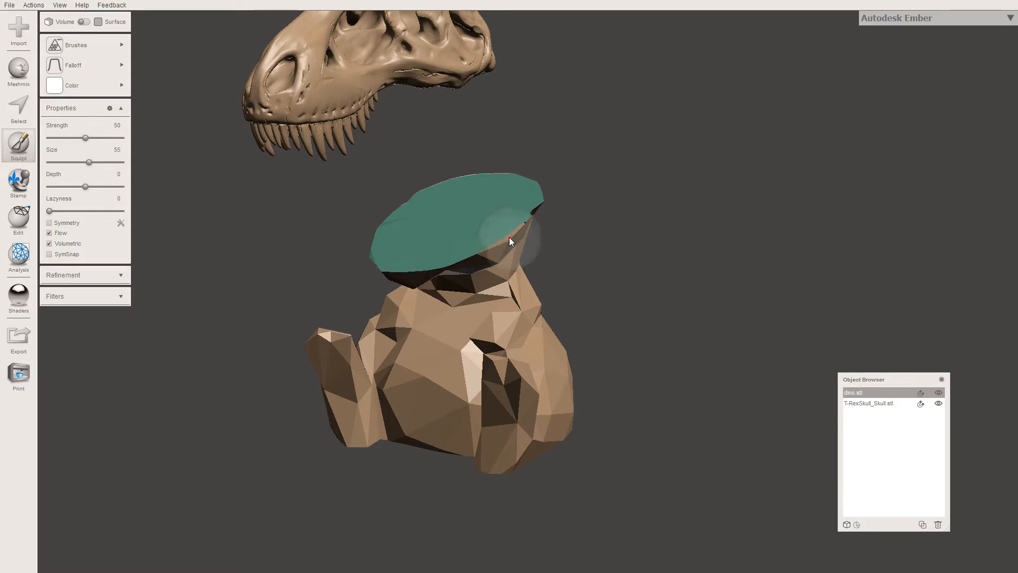
mouse_move(531, 221)
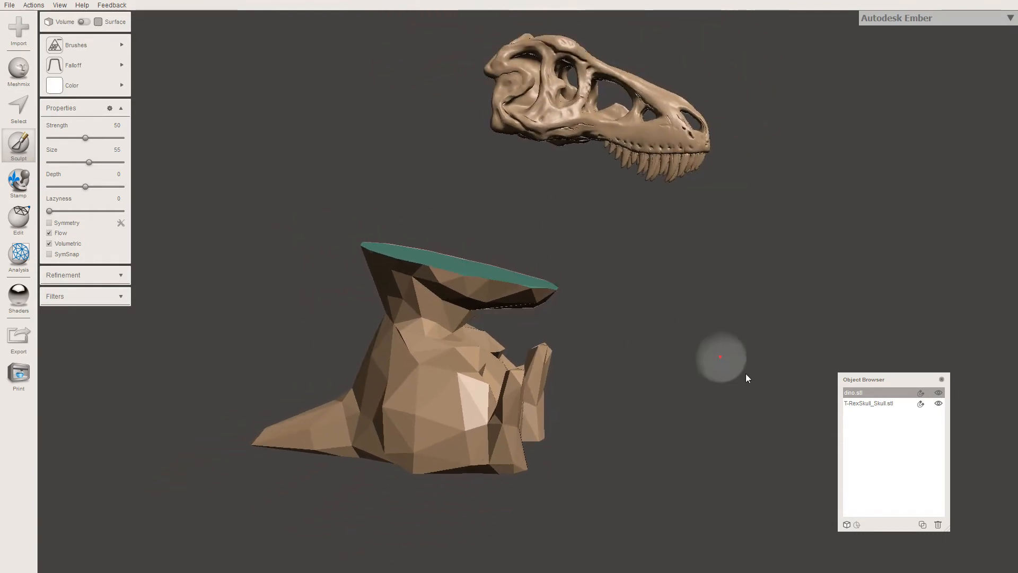
Select the skull and transform it, tilting it to line up with the cut neck
left_click(867, 403)
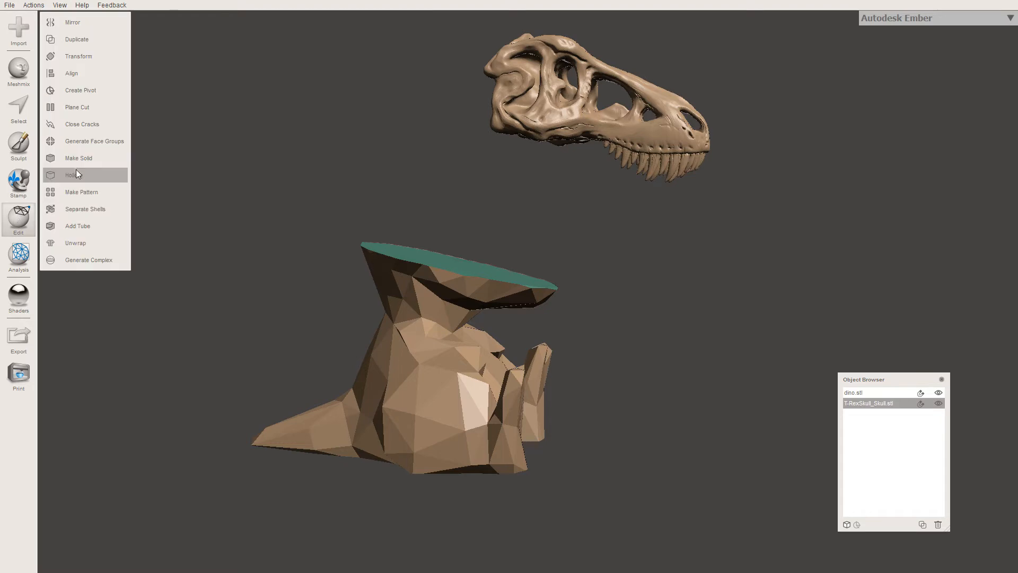
left_click(78, 56)
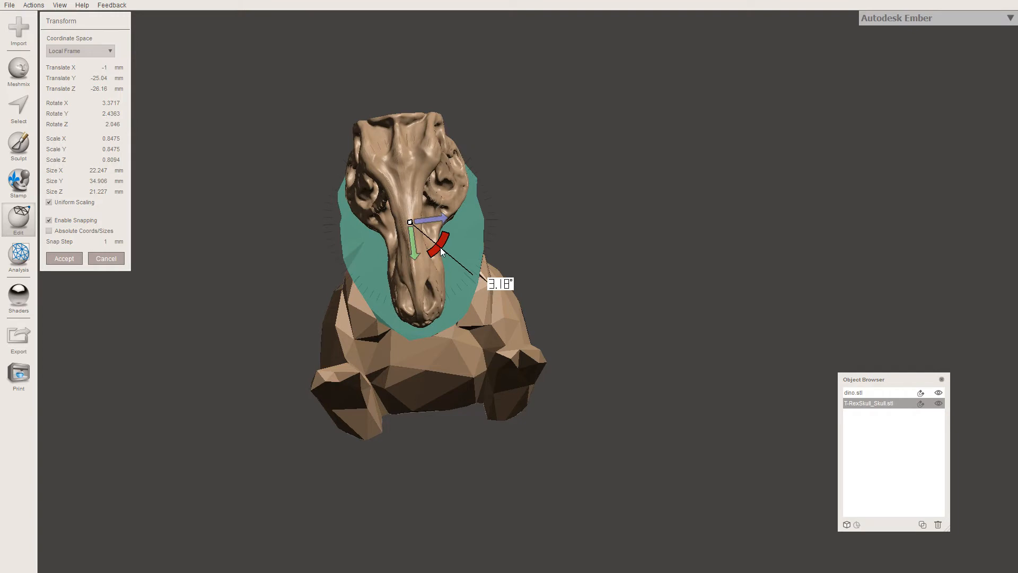
left_click_drag(442, 250, 434, 220)
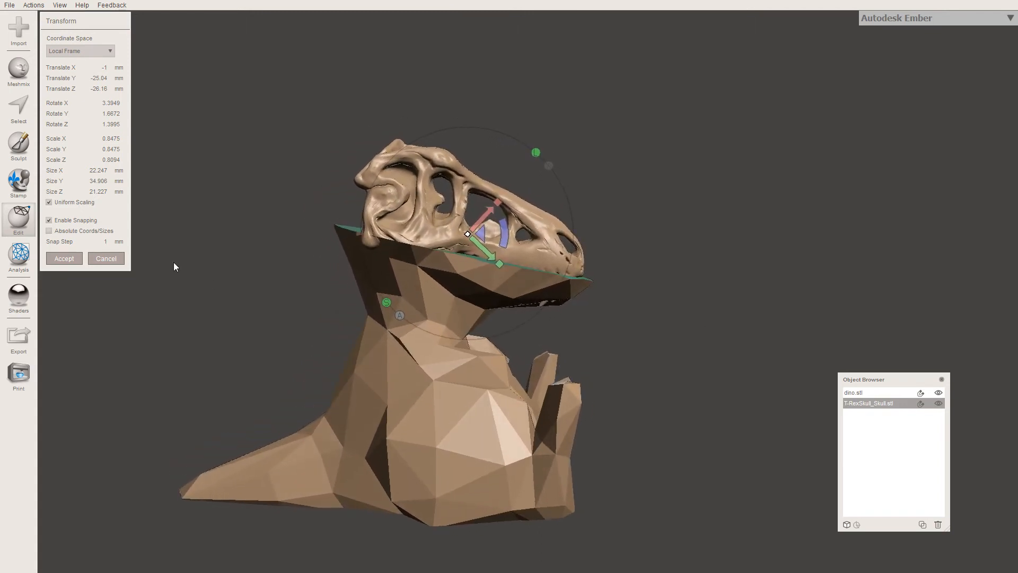
Accept the skull's placement on the neck and begin a Plane Cut across its underside
left_click(18, 220)
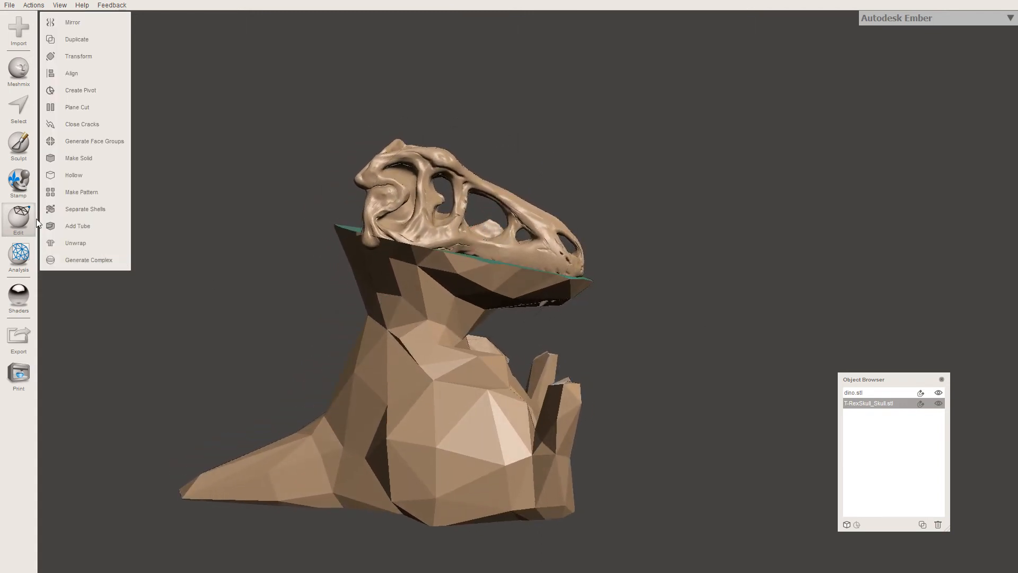
left_click(76, 106)
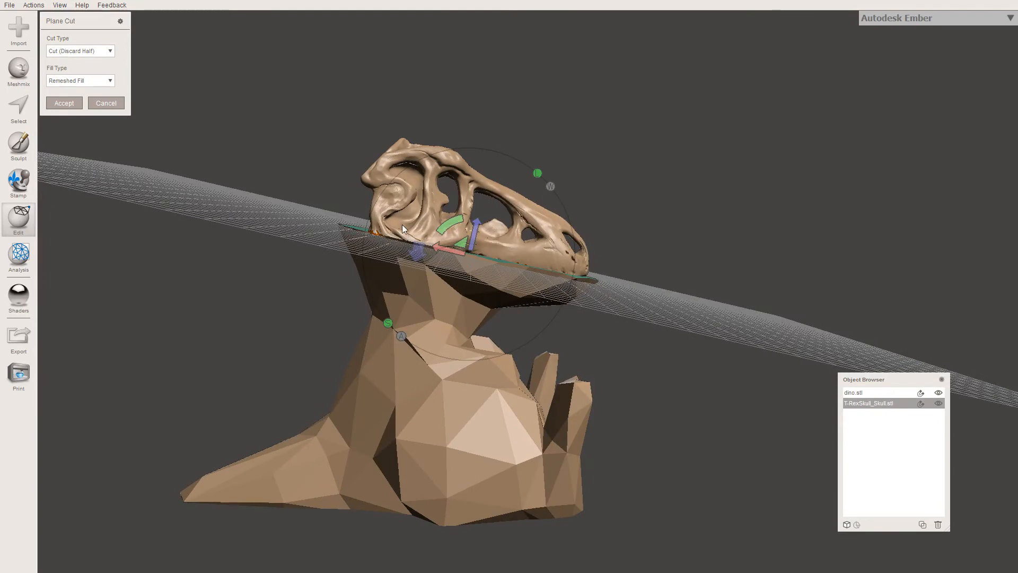
mouse_move(387, 190)
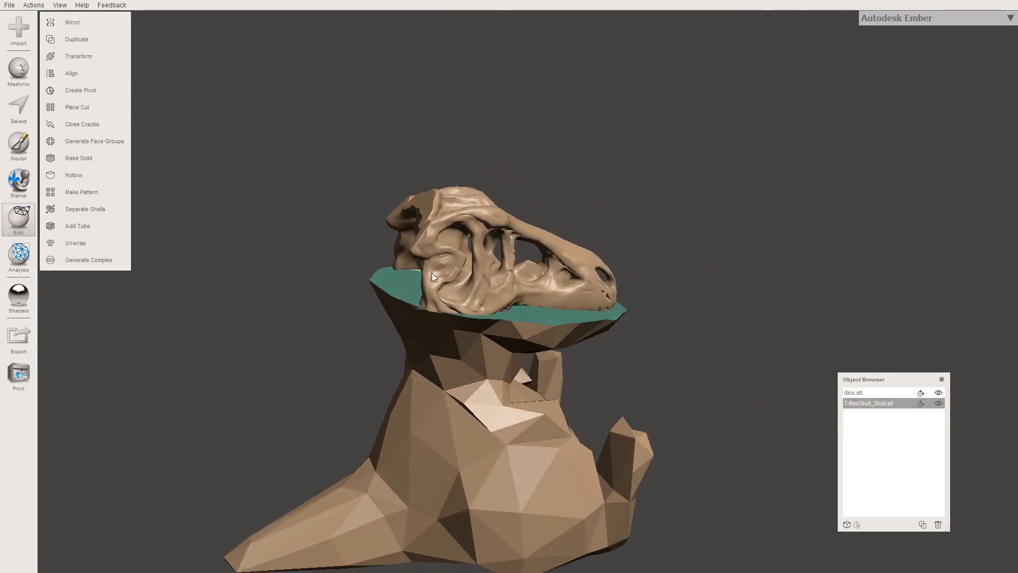
mouse_move(18, 146)
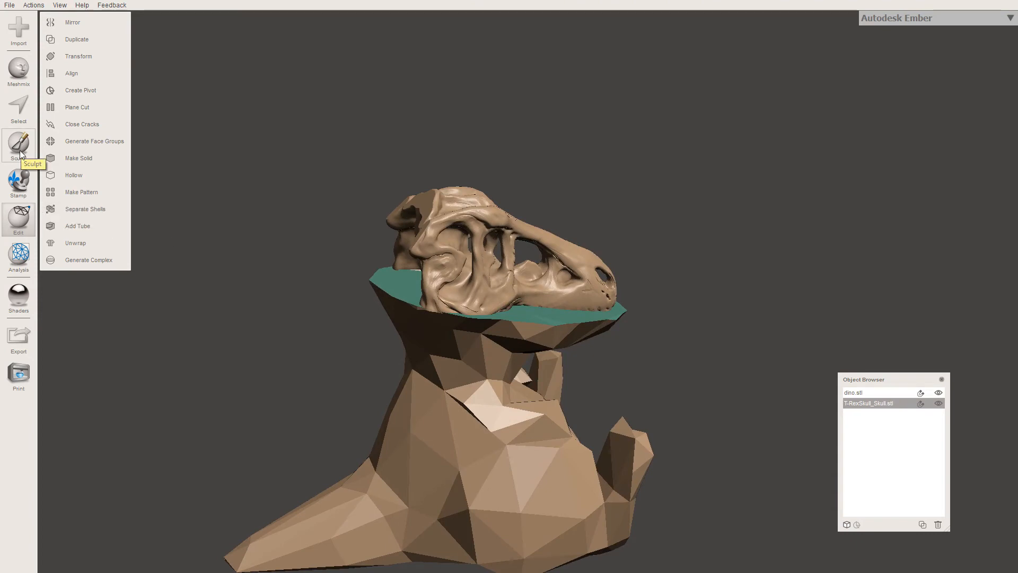
Enter Sculpt with brush strength 72 and size 55, showing the brush list
left_click(18, 145)
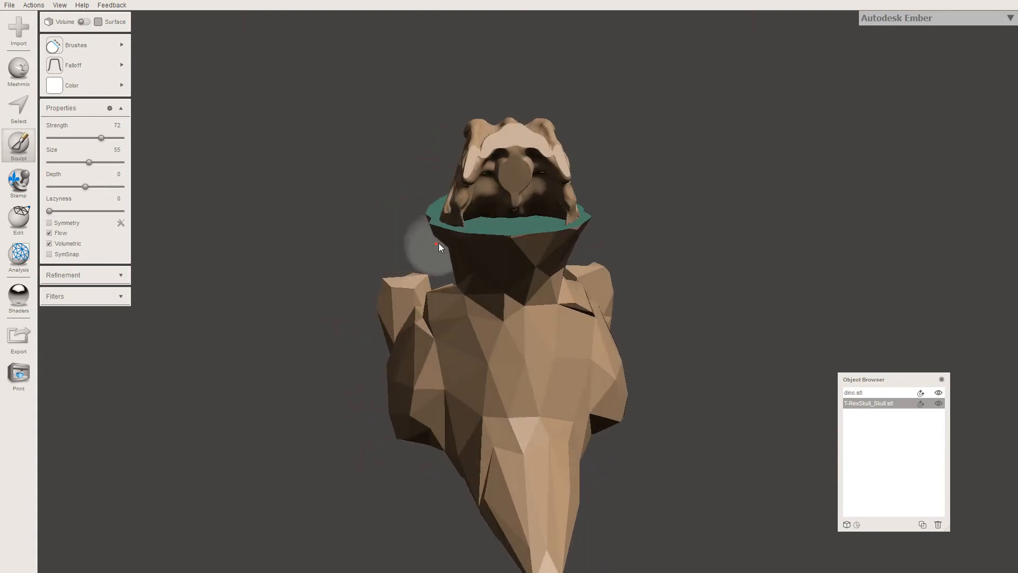
mouse_move(289, 231)
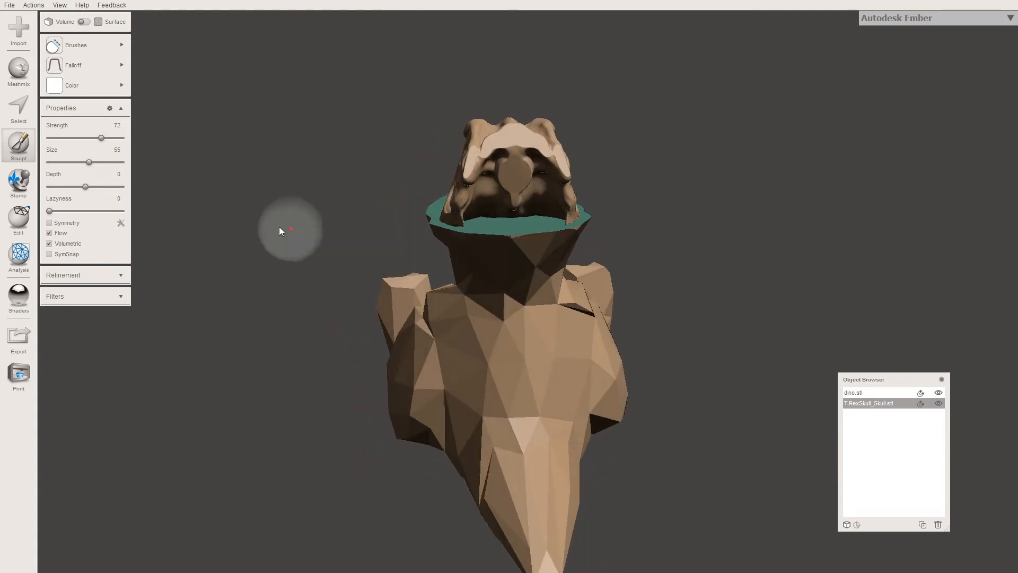
left_click(76, 44)
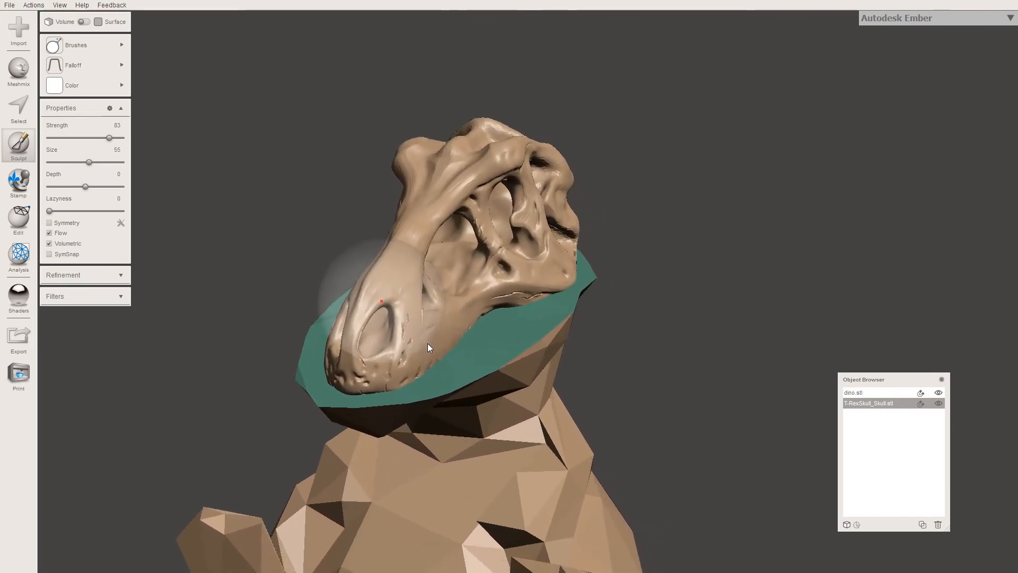
Sculpt the skull's snout and lower edge with strength raised to 83
left_click_drag(89, 162, 80, 162)
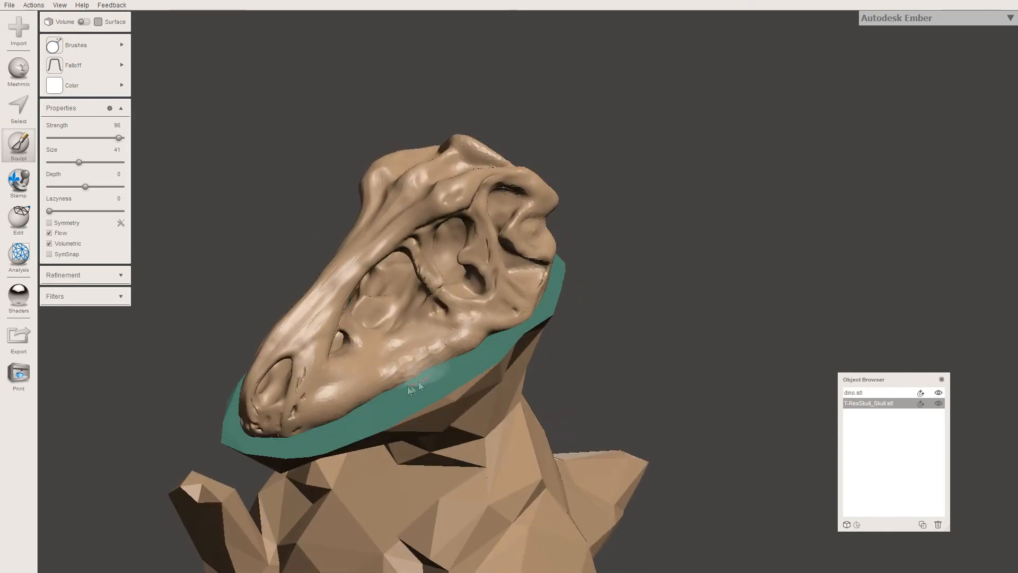
Sculpt finer detail along the T-rex skull's lower edge
left_click(363, 415)
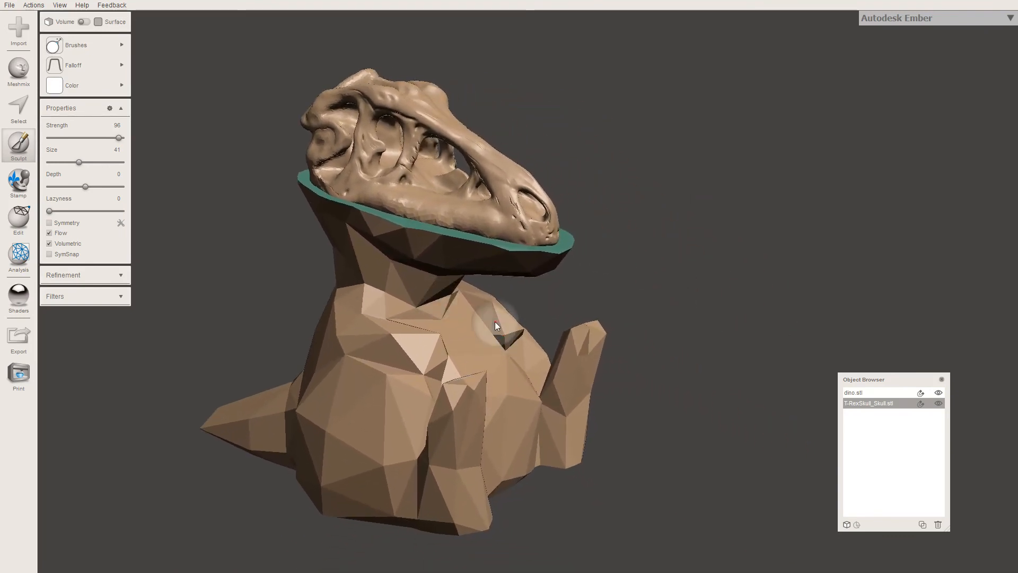
mouse_move(848, 391)
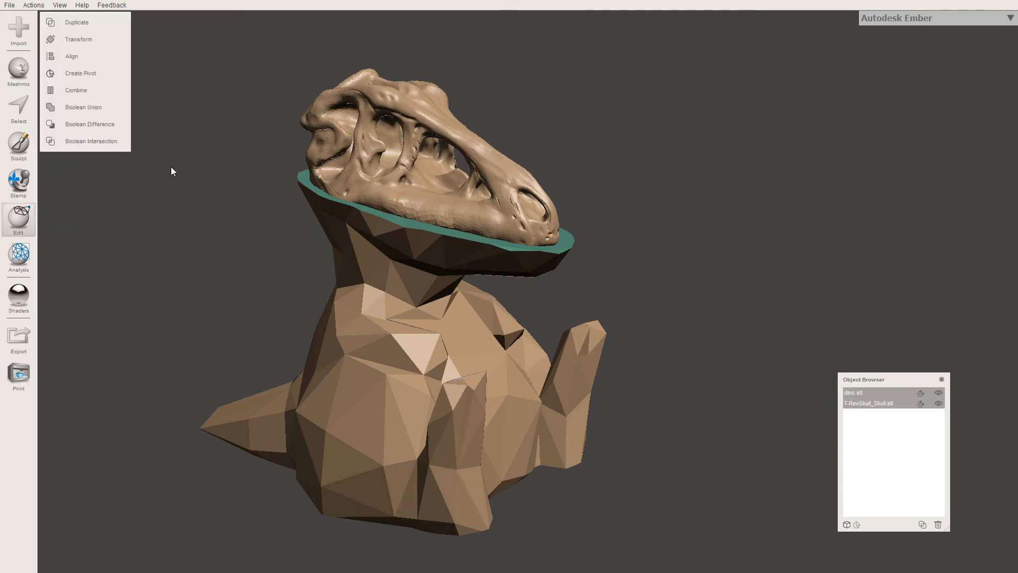
mouse_move(74, 110)
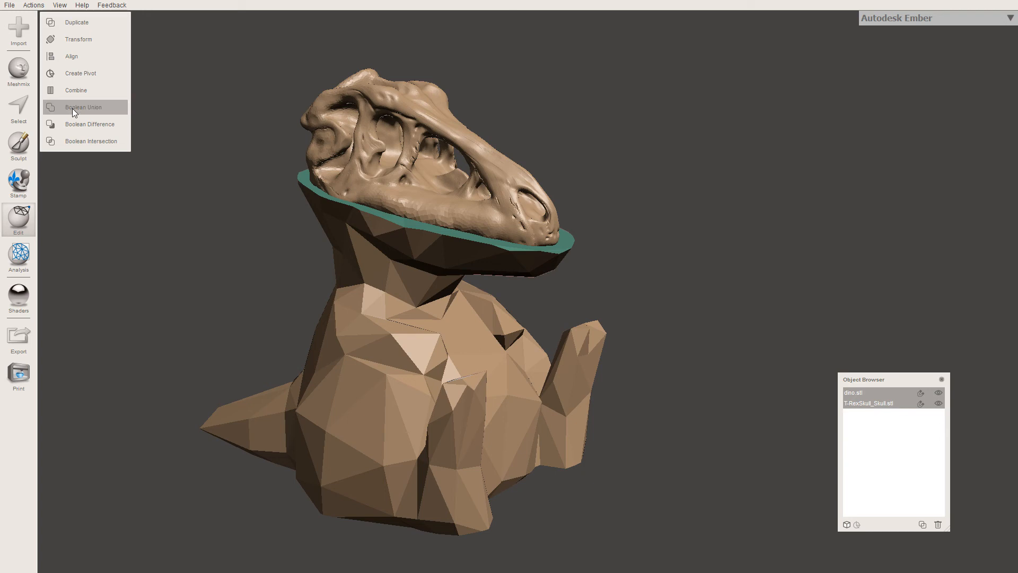
Run Boolean Union to fuse the skull and low-poly dino body
left_click(83, 107)
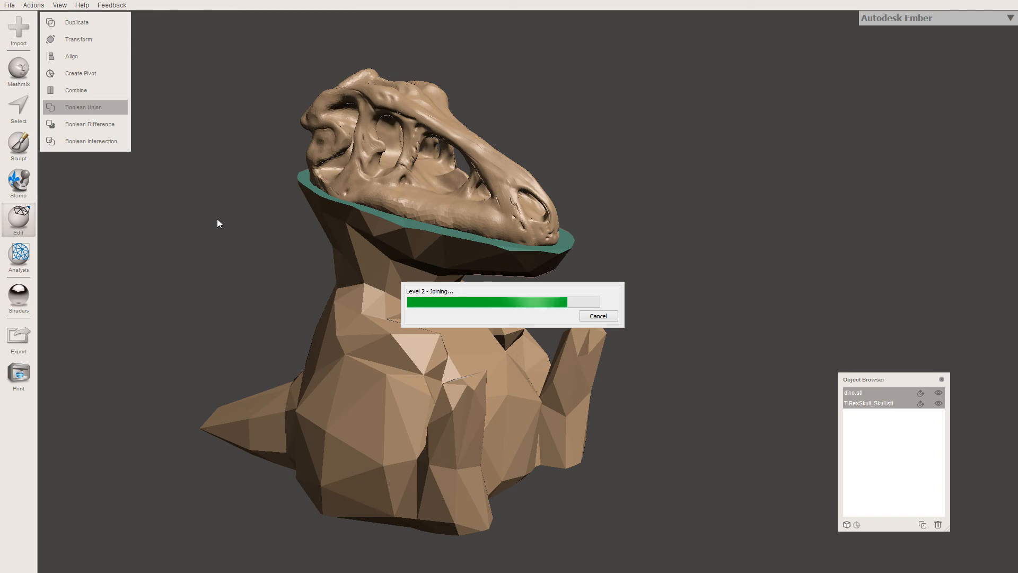
left_click(83, 106)
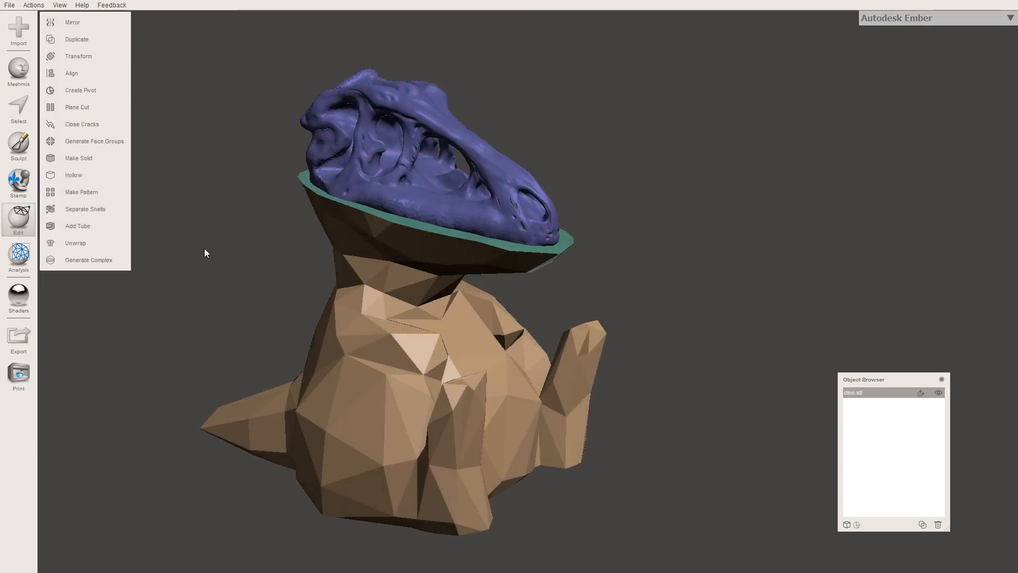
mouse_move(872, 397)
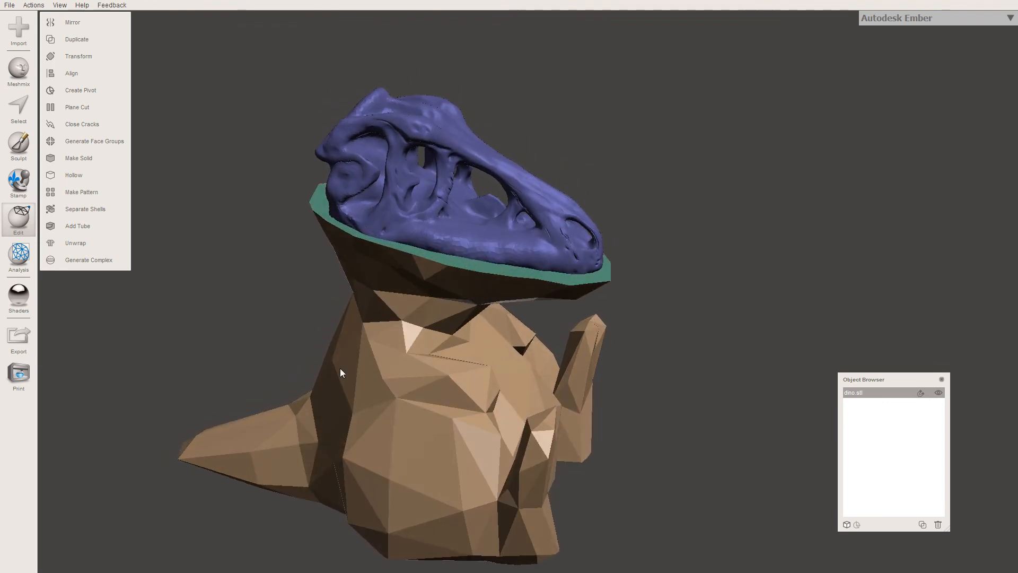
Auto-repair all defects on the merged T-rex using the Analysis Inspector
left_click(18, 256)
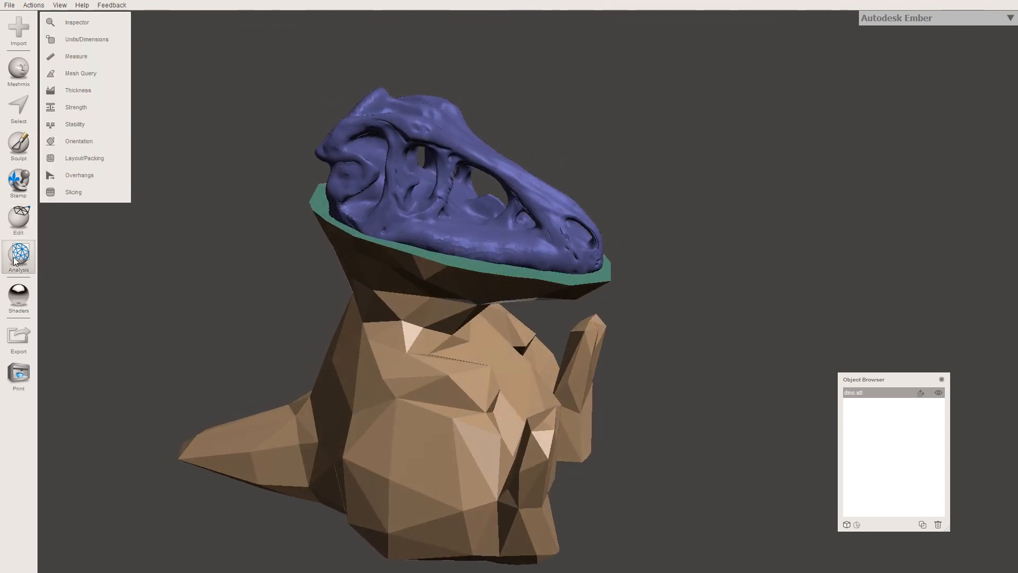
left_click(76, 21)
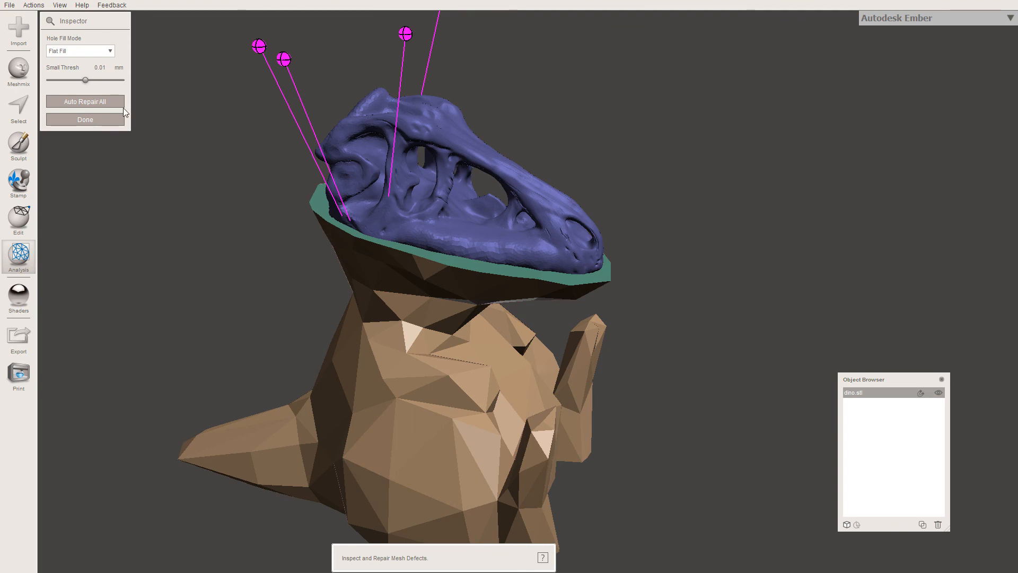
mouse_move(335, 216)
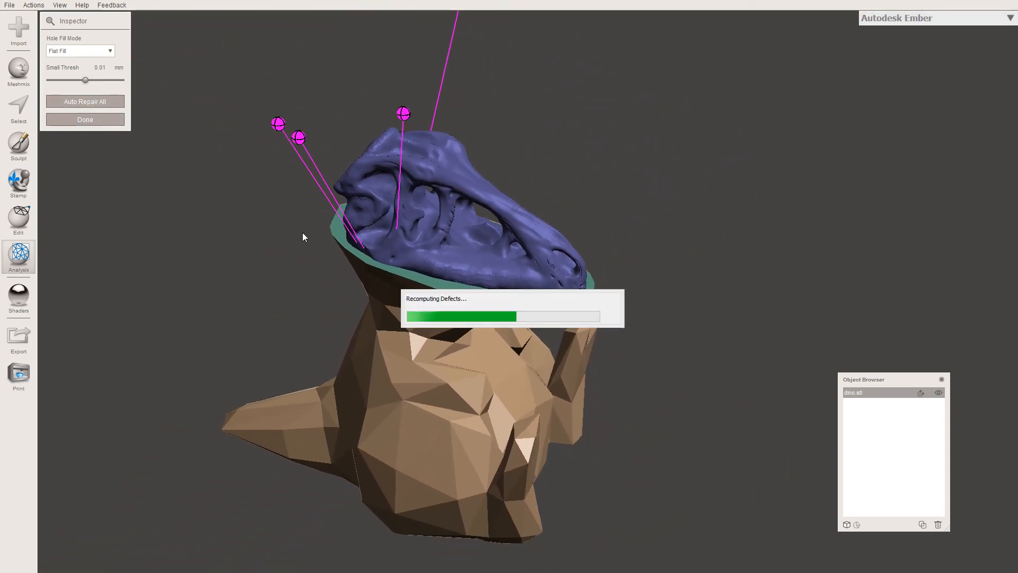
left_click(84, 101)
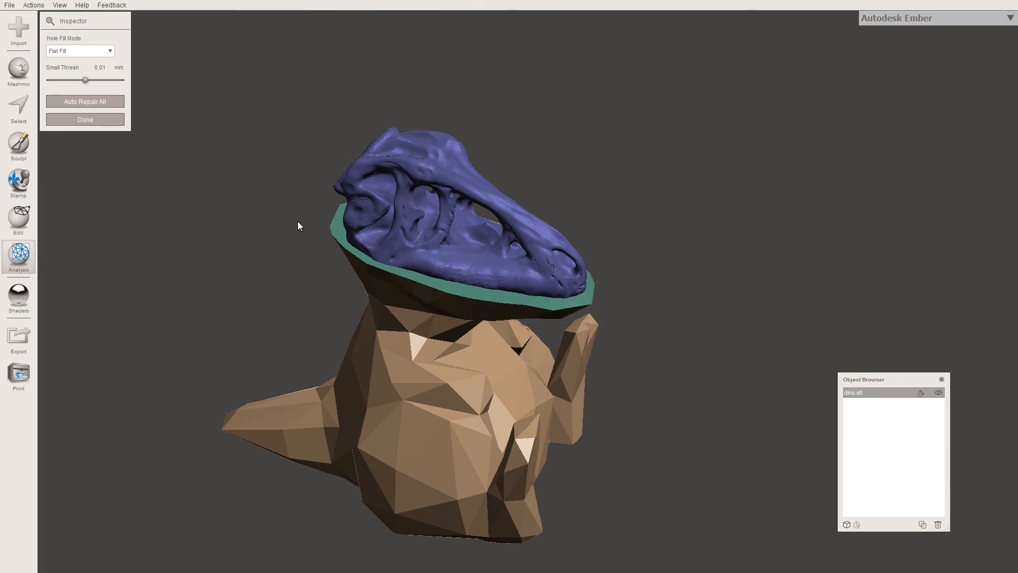
mouse_move(18, 335)
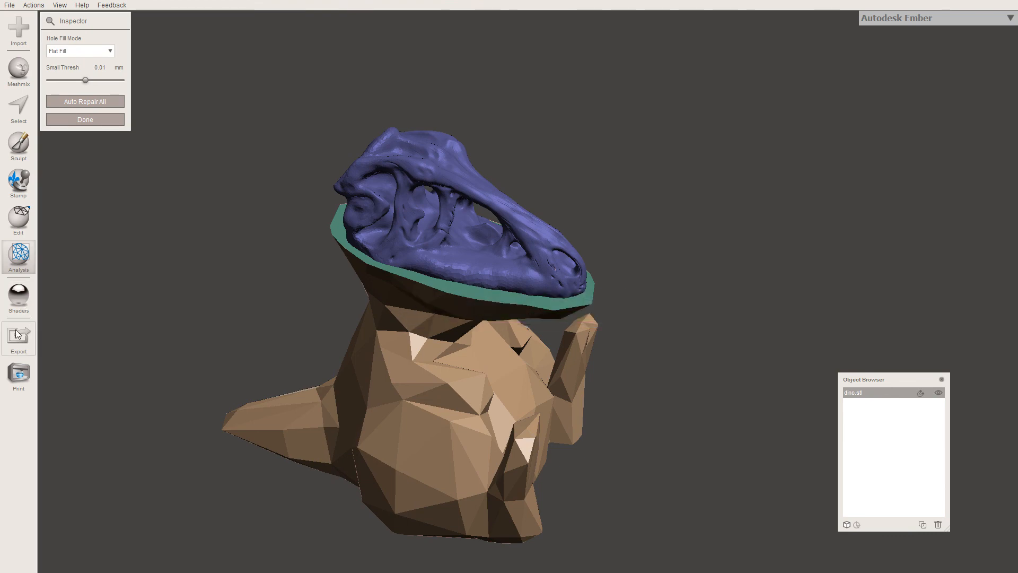
Export the mesh as binary STL named 'James Mashup' to the Mashups folder
left_click(18, 338)
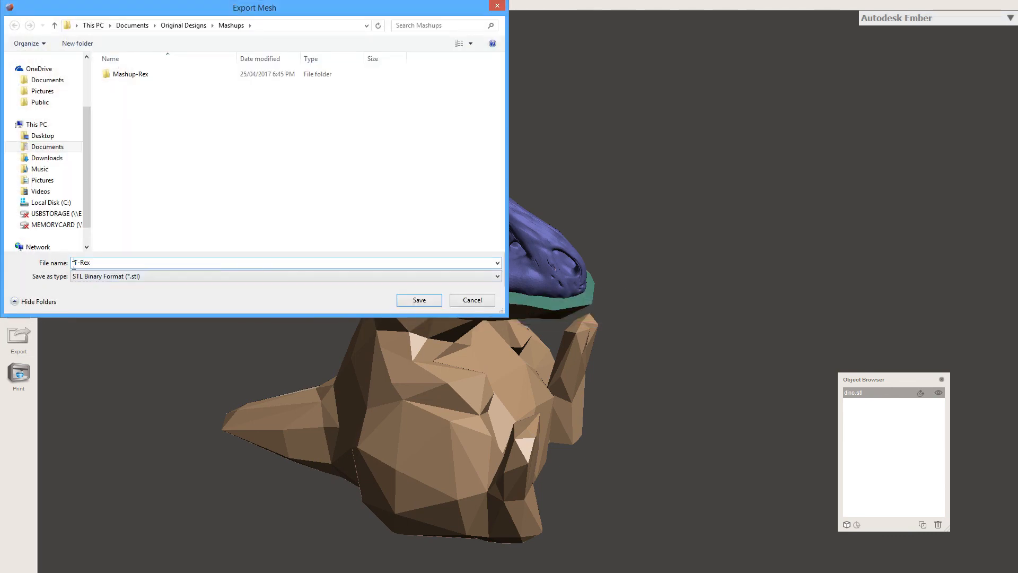
type("James")
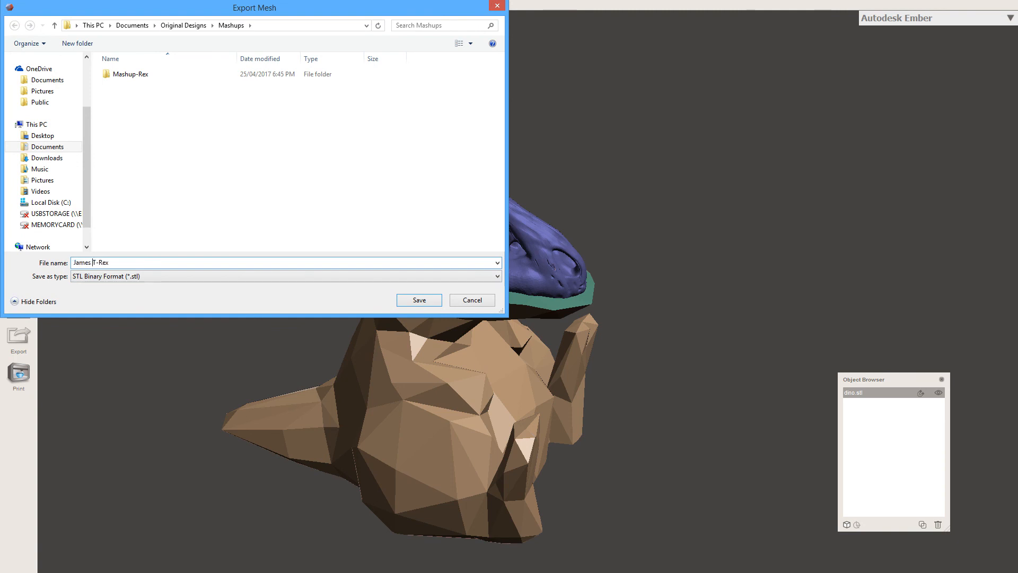
type("Mashup")
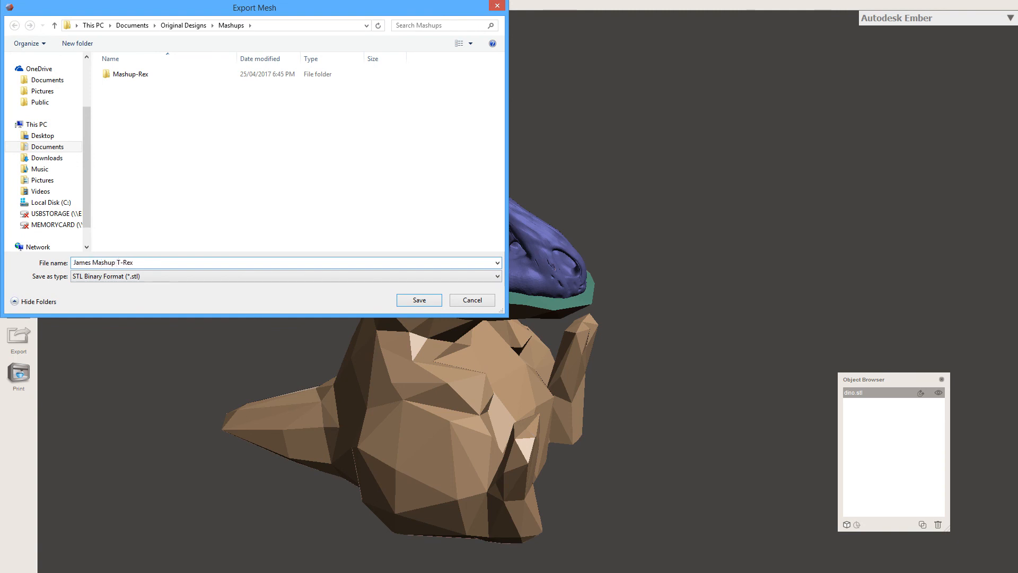
left_click(419, 299)
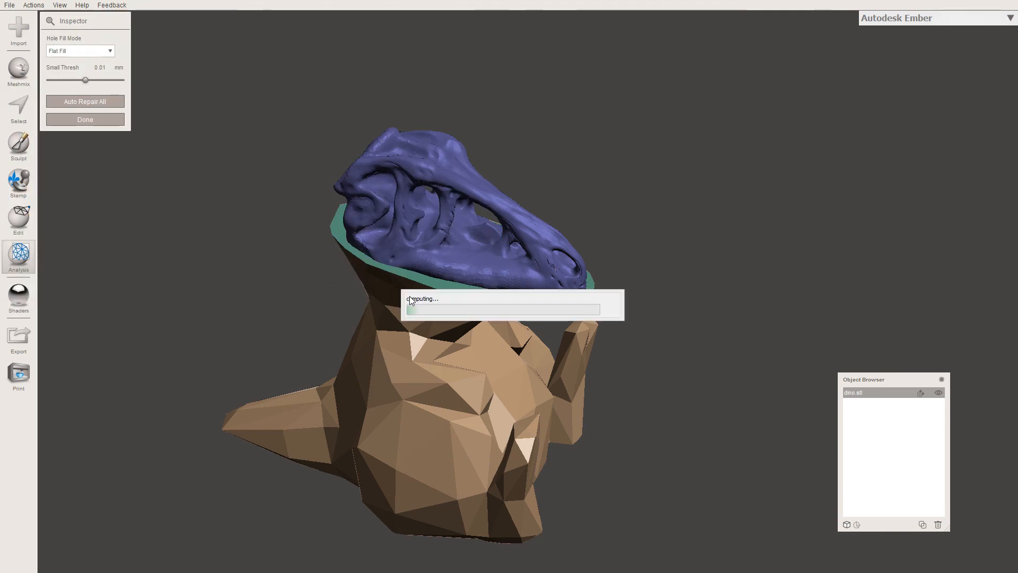